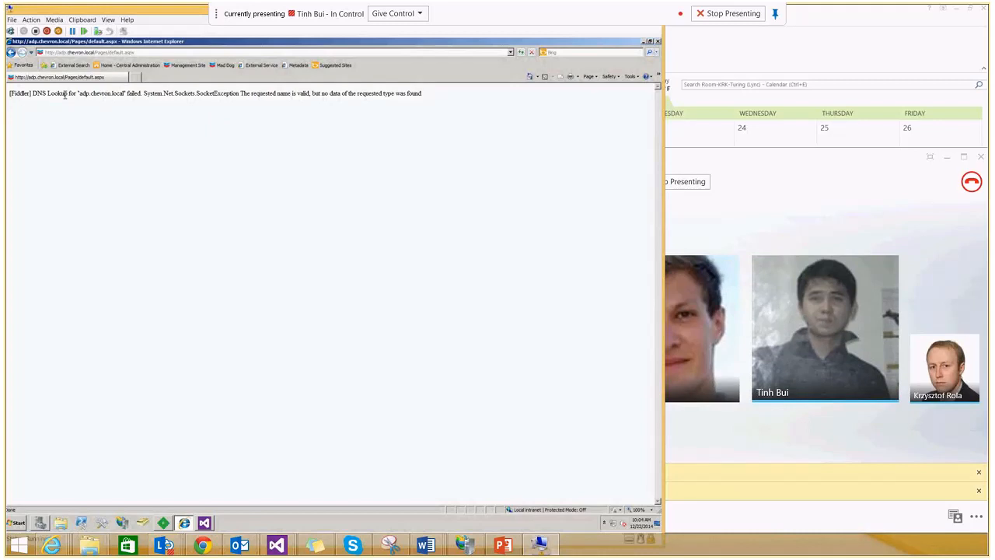
mouse_move(250, 111)
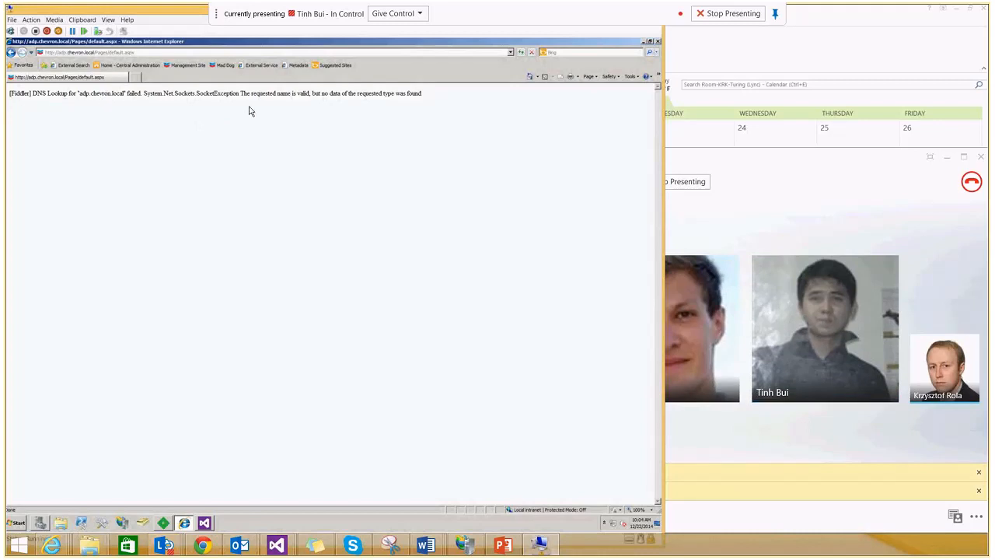
mouse_move(601, 345)
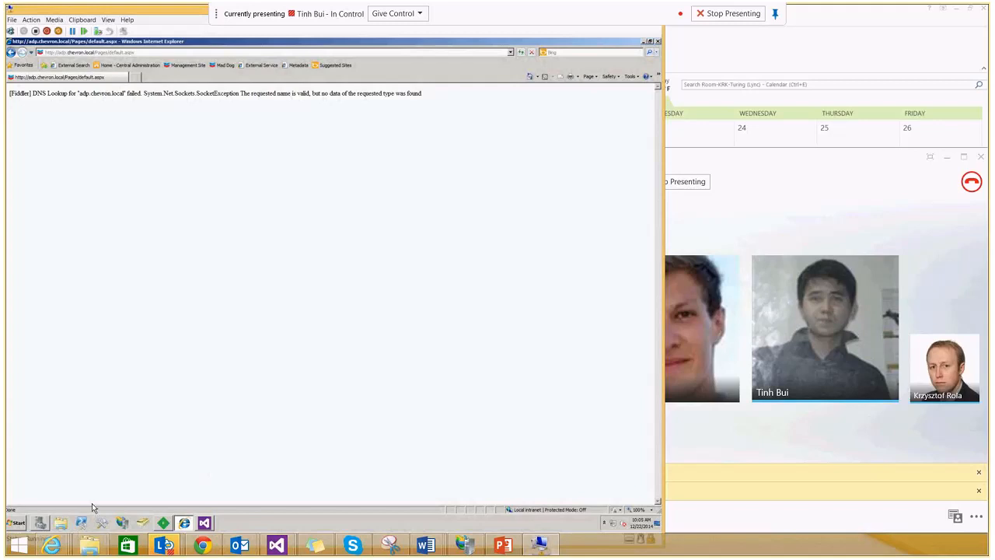
Browse from Computer to C:\Windows\System32\drivers\etc and open hosts with 'Edit with Notepad++'
click(16, 522)
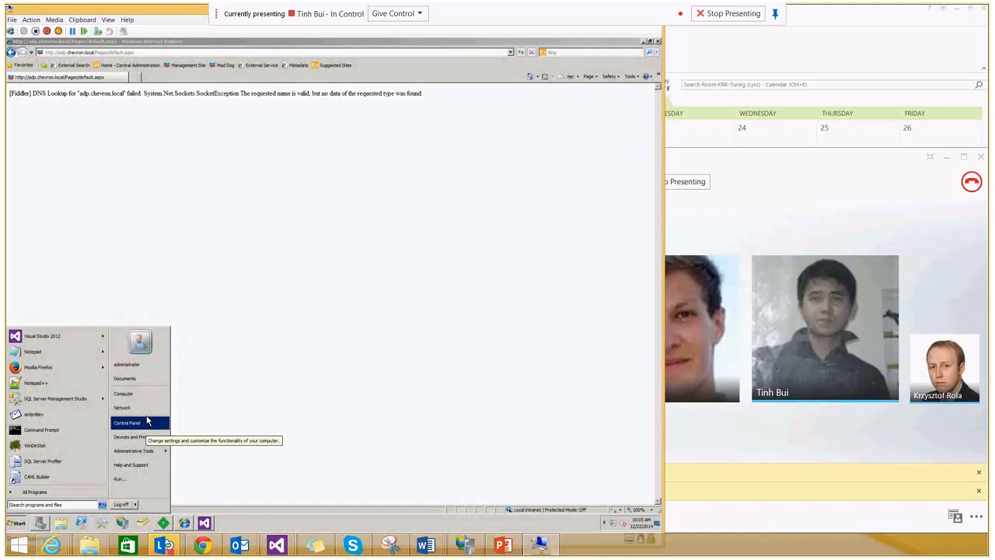
click(122, 394)
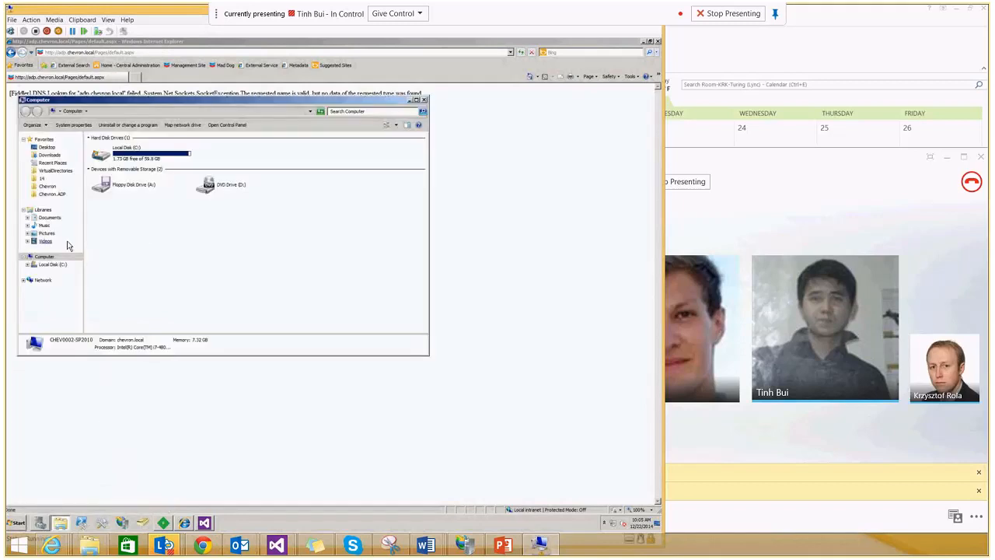
double_click(144, 153)
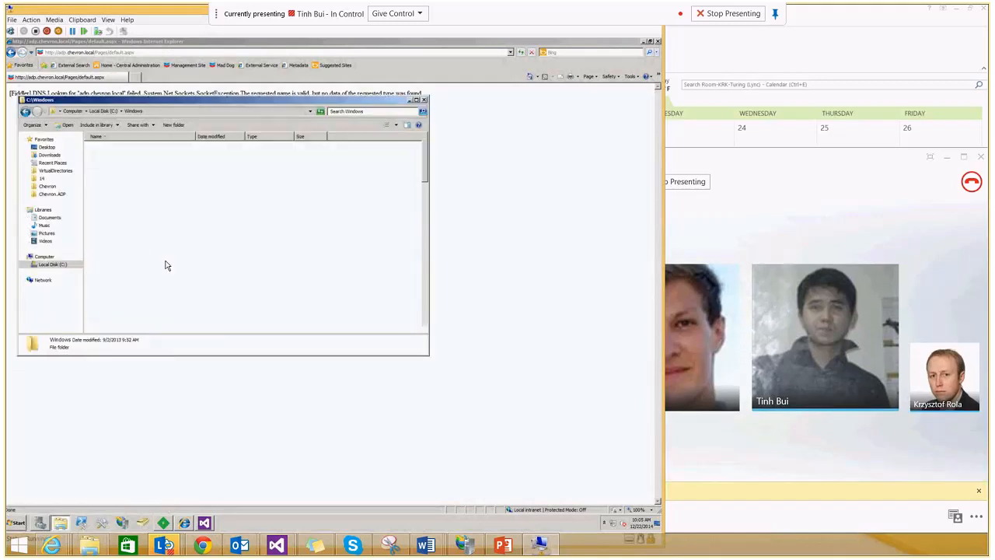
click(117, 273)
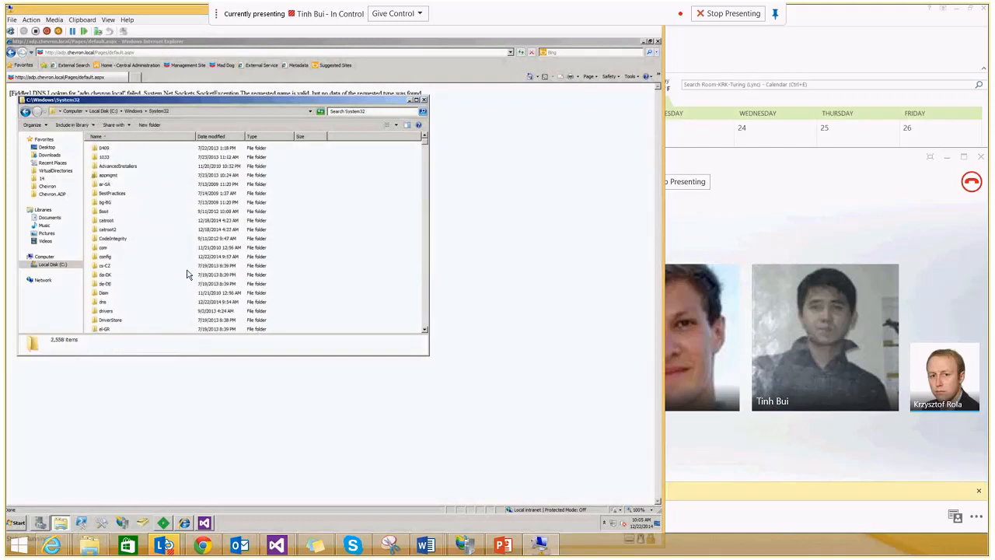
click(104, 247)
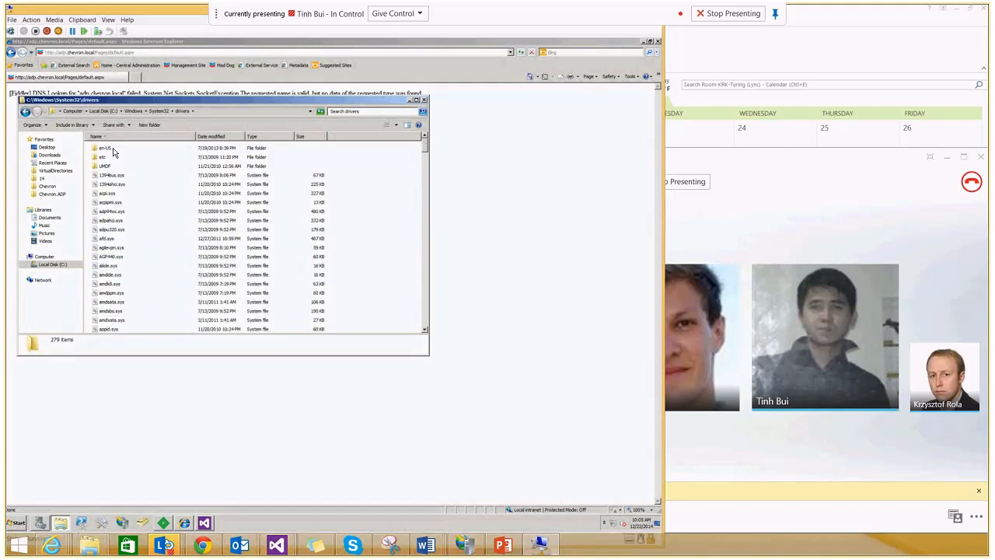
right_click(105, 148)
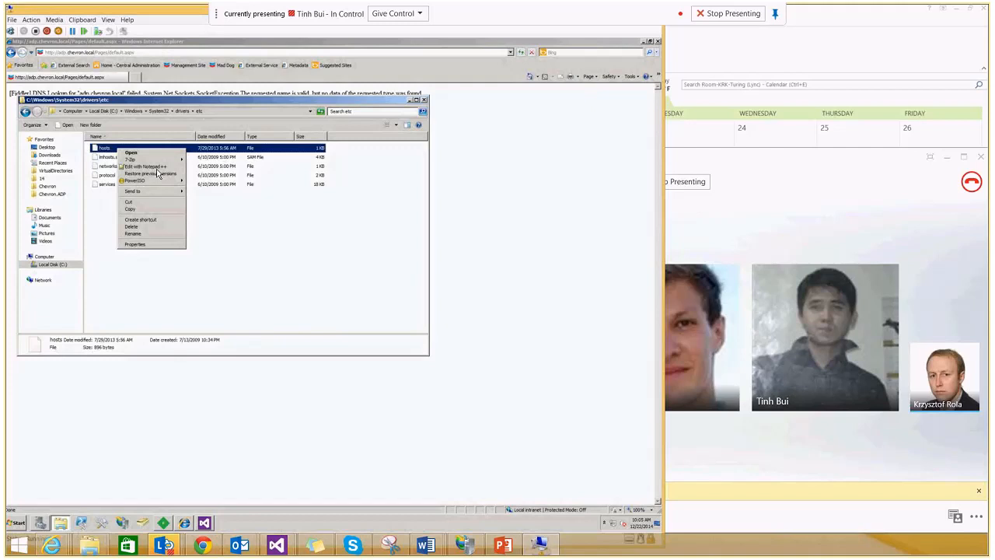
click(144, 166)
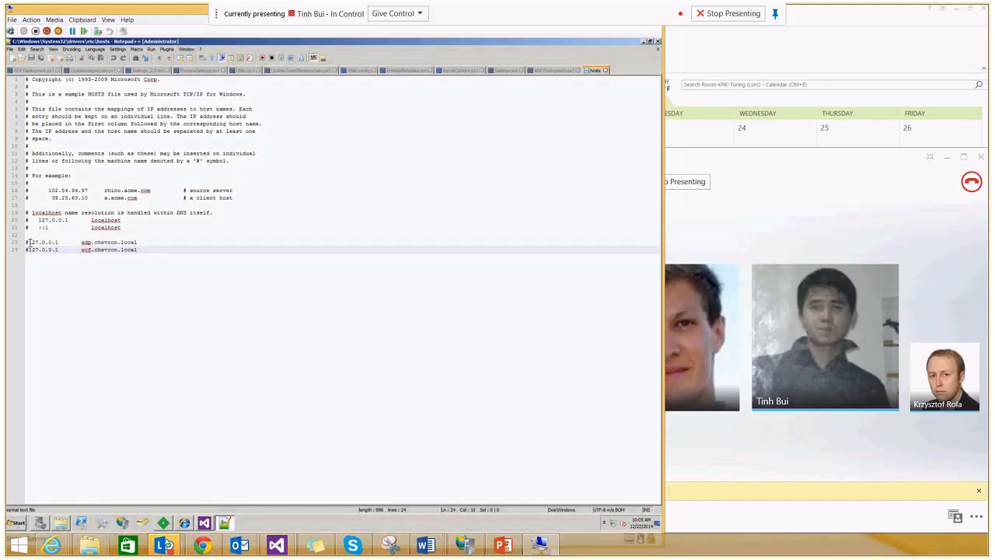
click(55, 241)
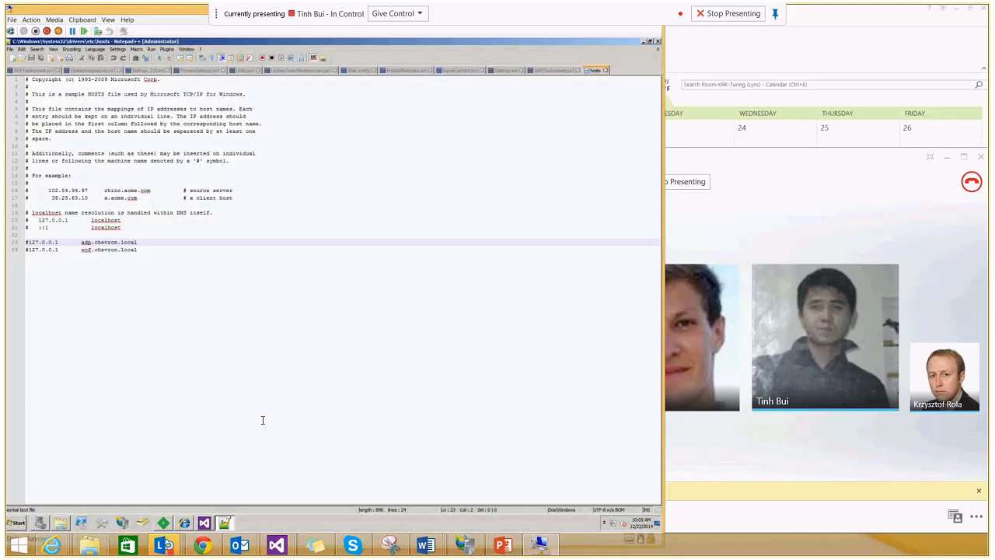
mouse_move(226, 469)
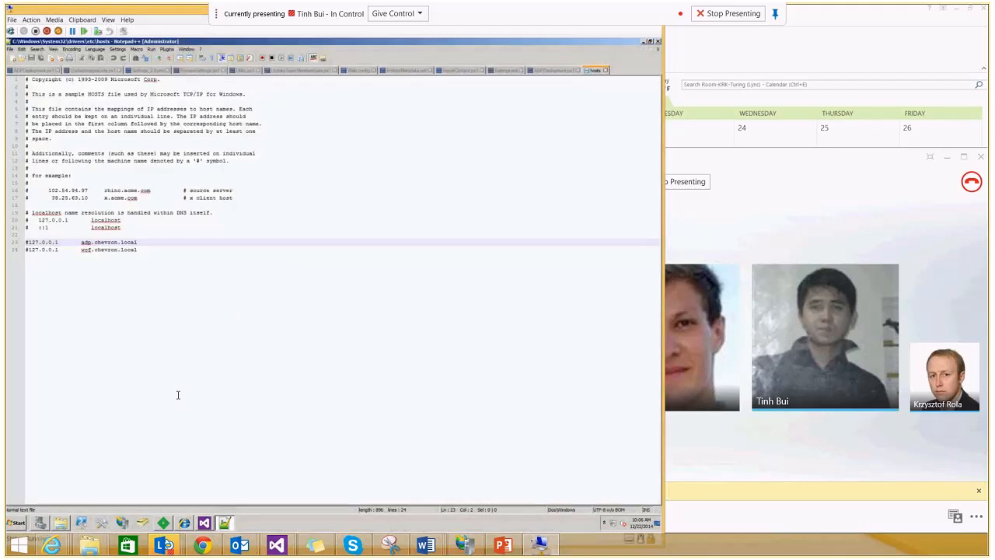
drag(81, 242, 138, 241)
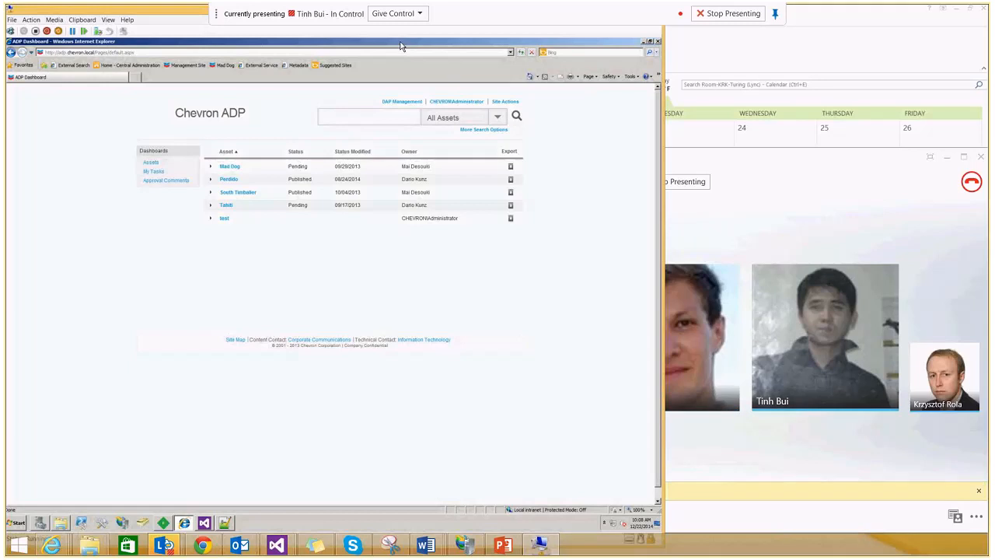
mouse_move(511, 32)
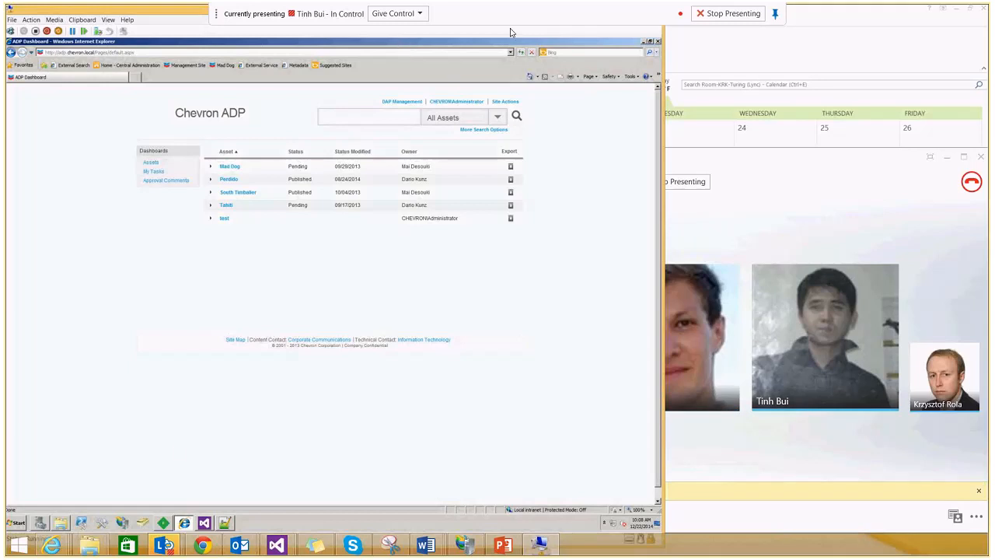